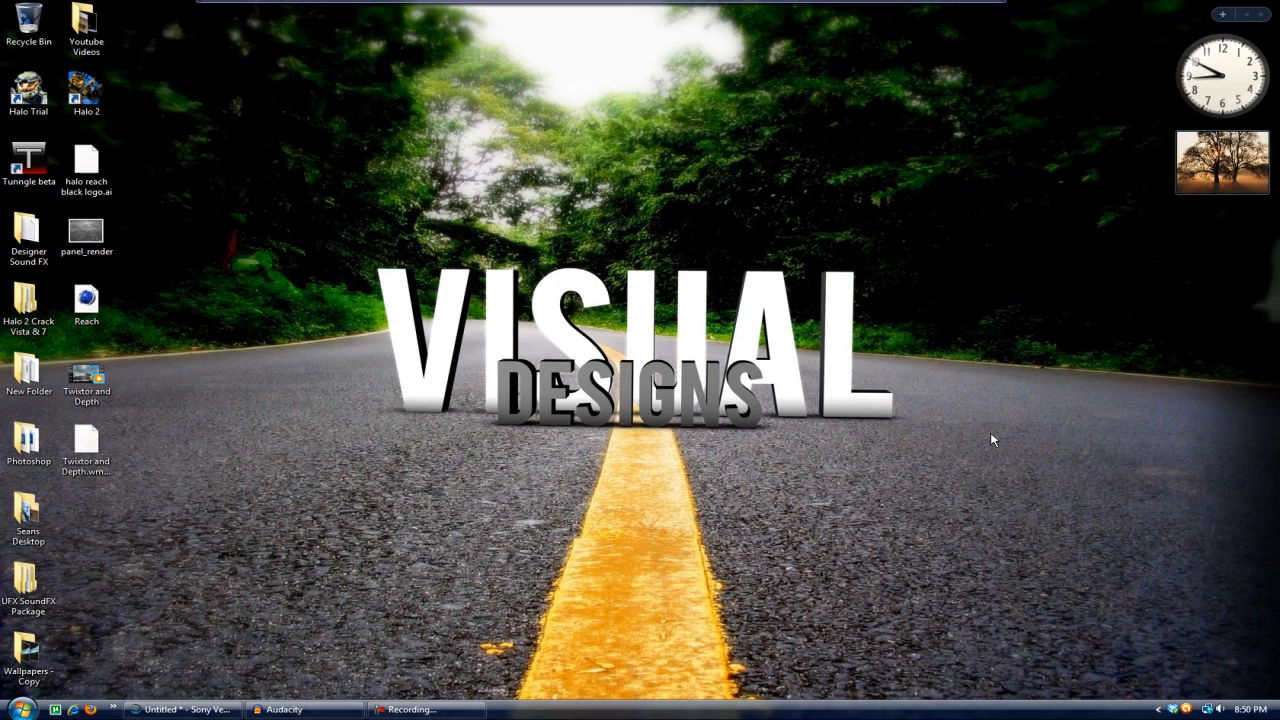
- Scrub through the gameplay clip on the timeline before adding a track
left_click(304, 708)
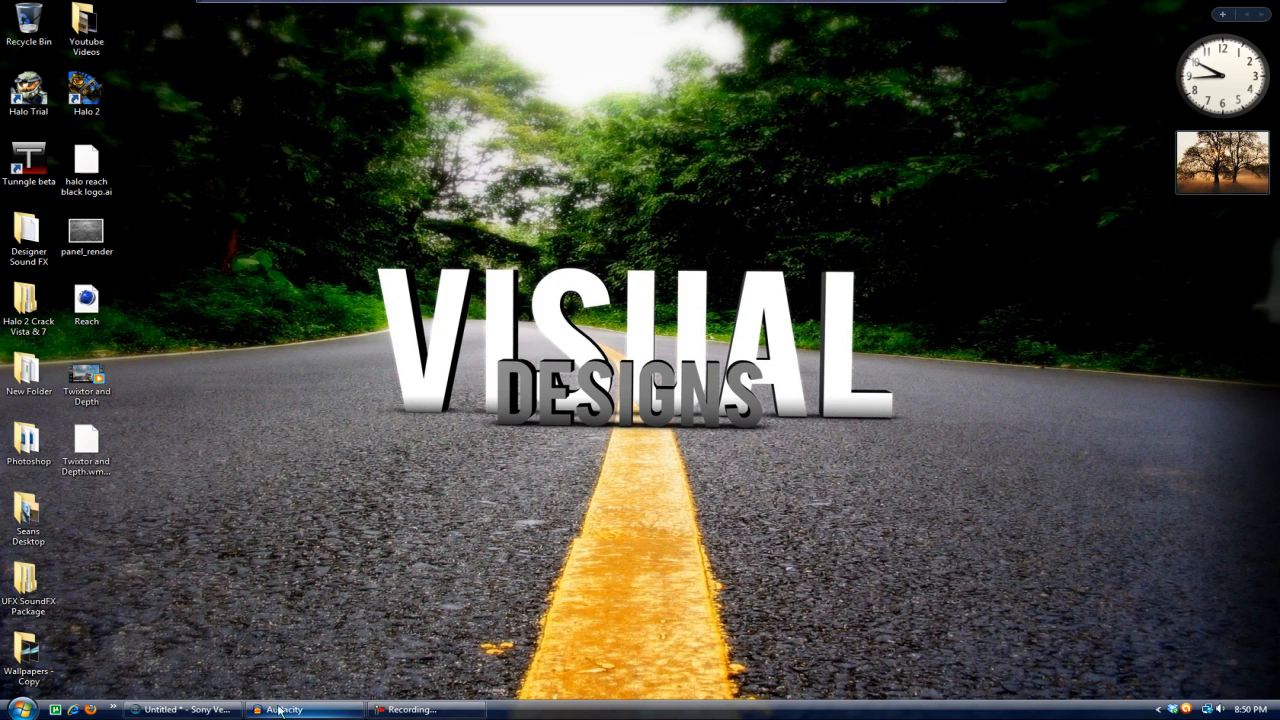
left_click(184, 708)
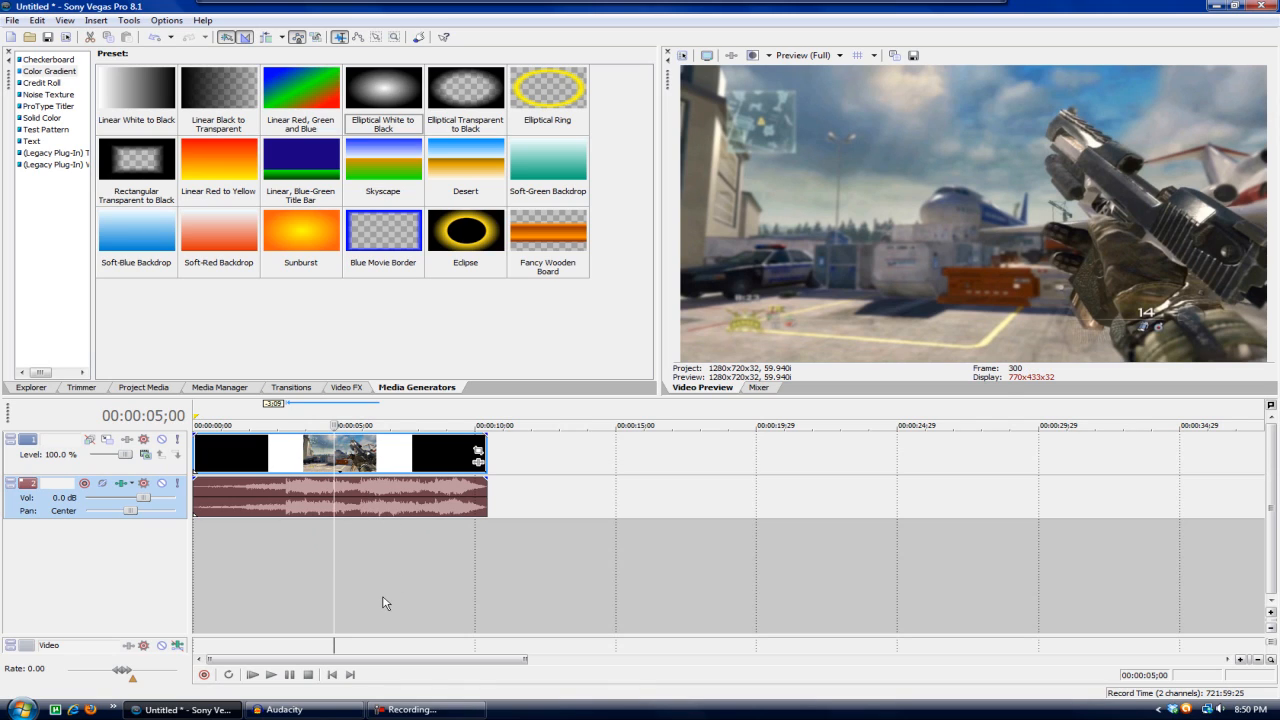
mouse_move(348, 568)
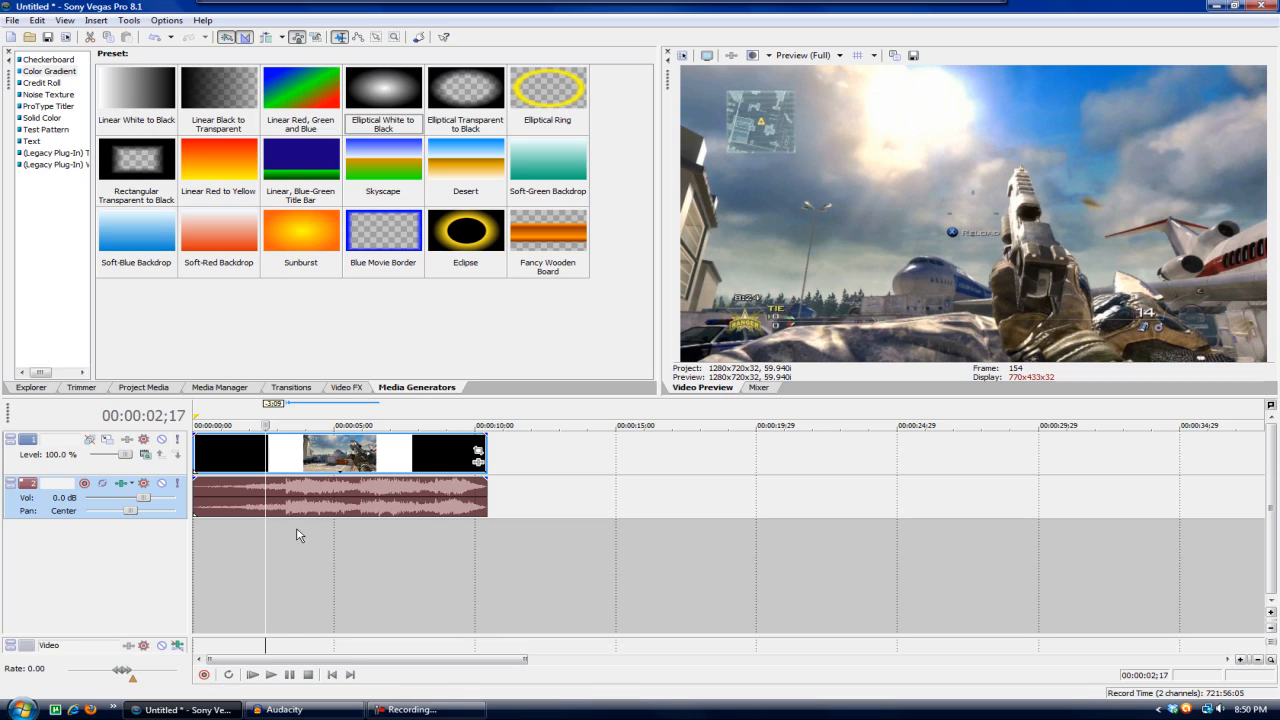
mouse_move(528, 456)
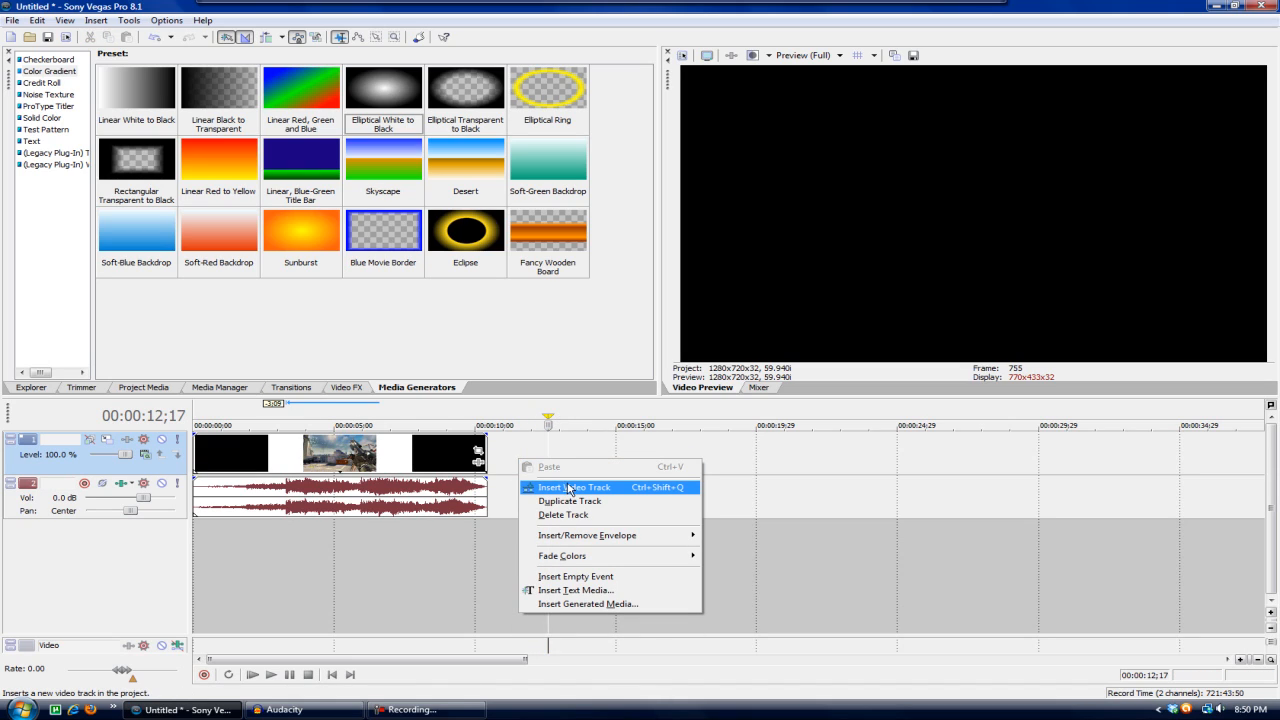
- Insert a new video track and place the Elliptical White to Black gradient on it
left_click(578, 488)
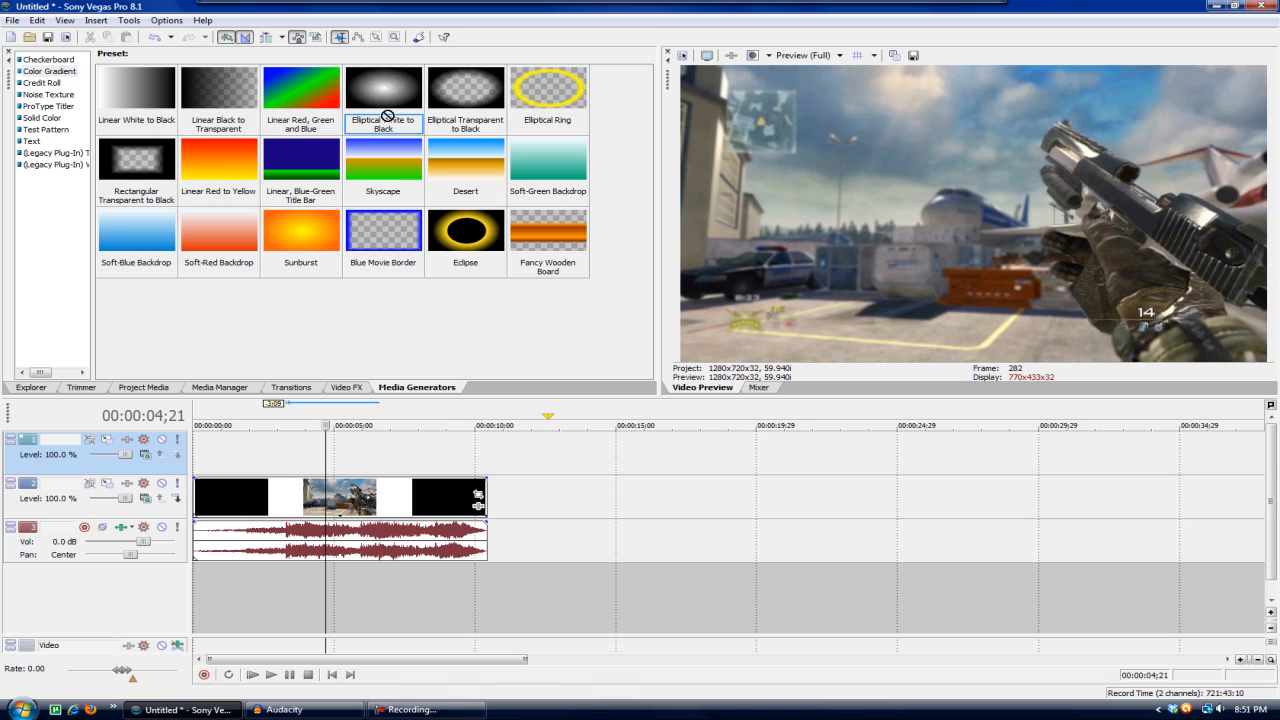
double_click(384, 90)
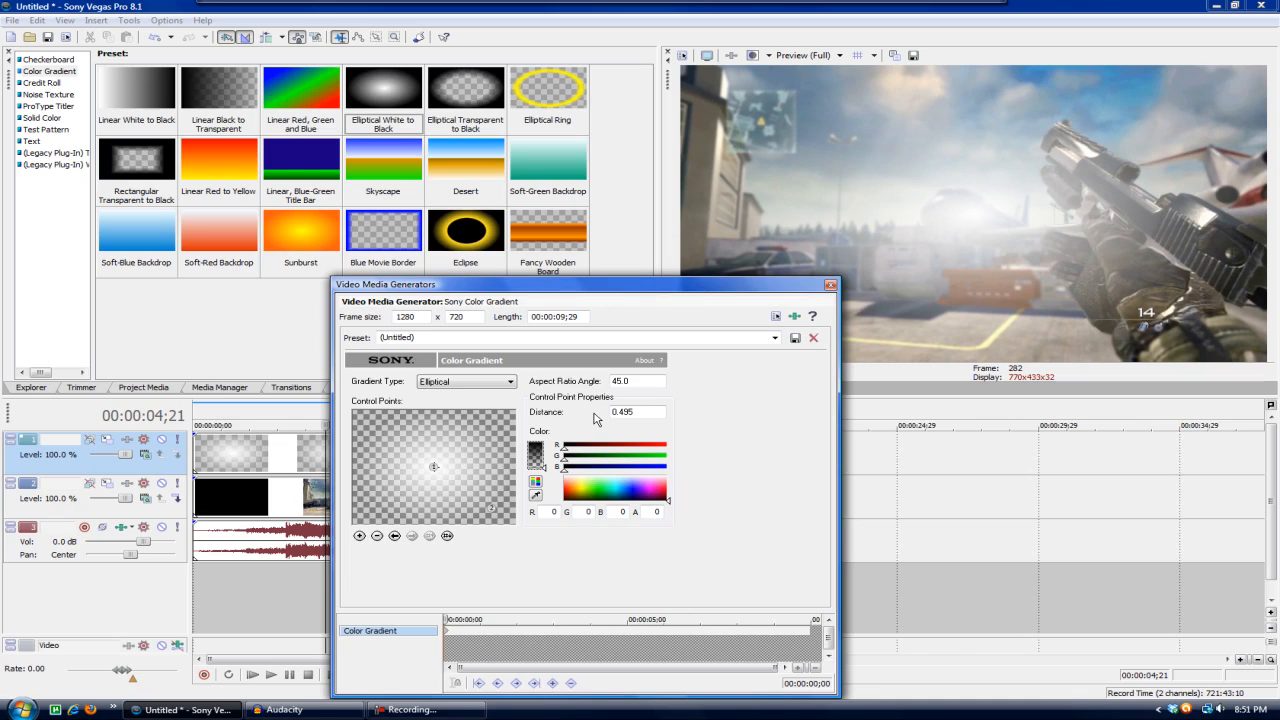
mouse_move(816, 282)
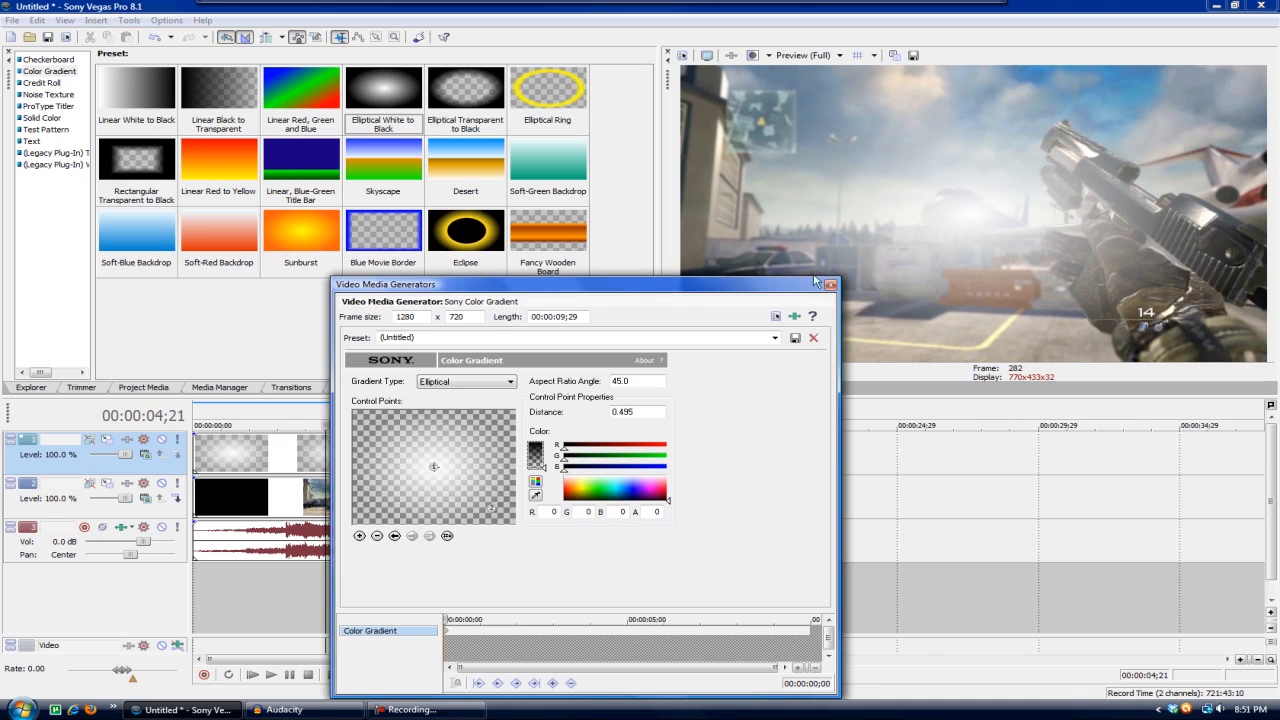
mouse_move(1010, 200)
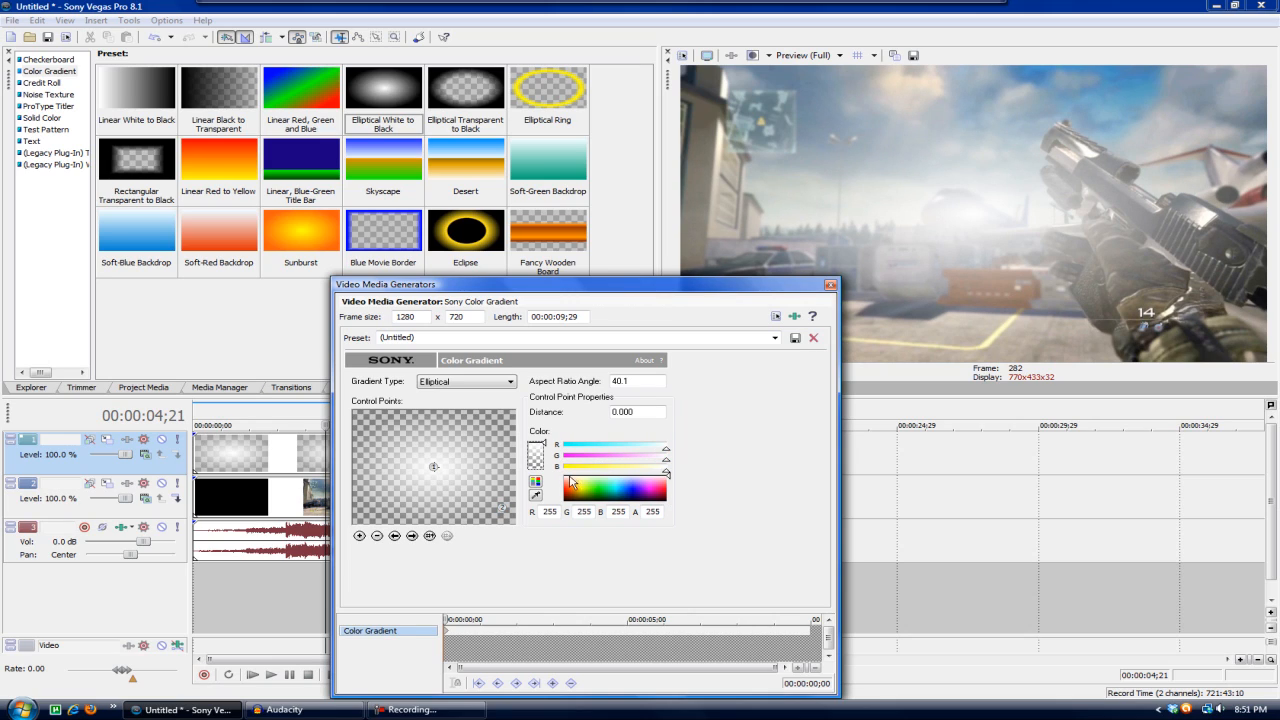
- Try green, red, yellow, cyan and pink centre tints, ending on solid white (255,255,255)
left_click(604, 500)
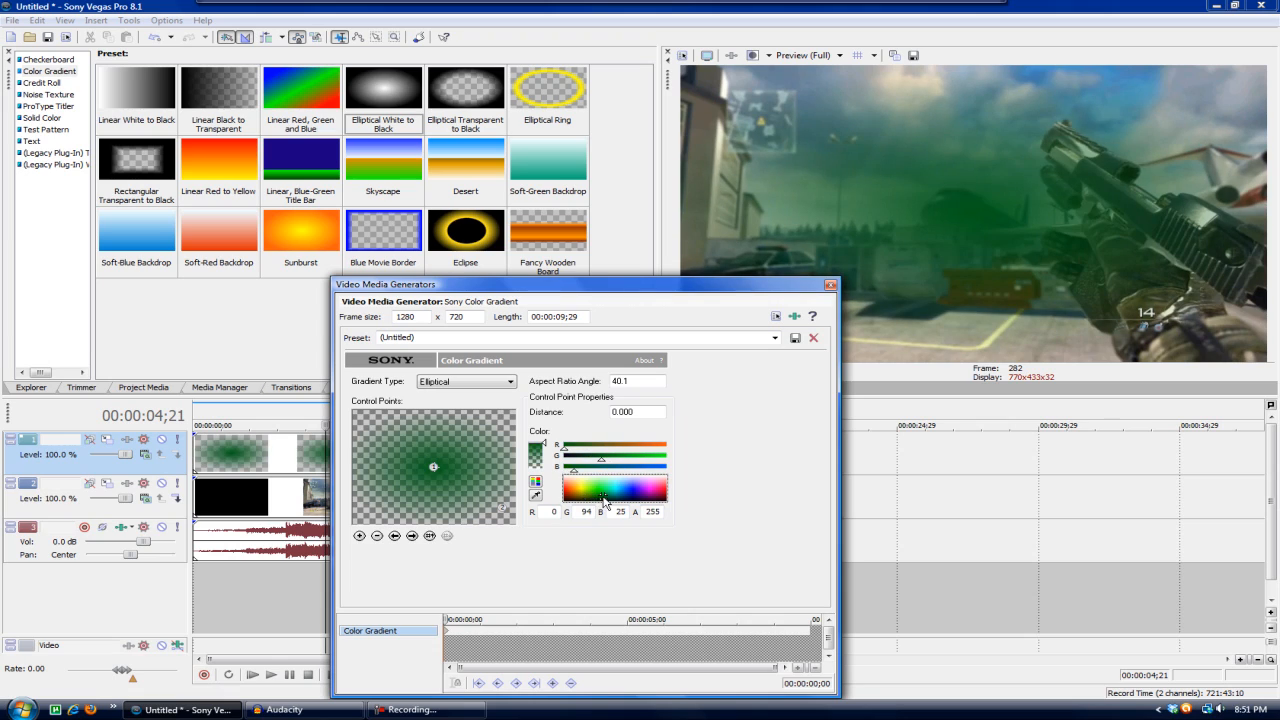
left_click(564, 496)
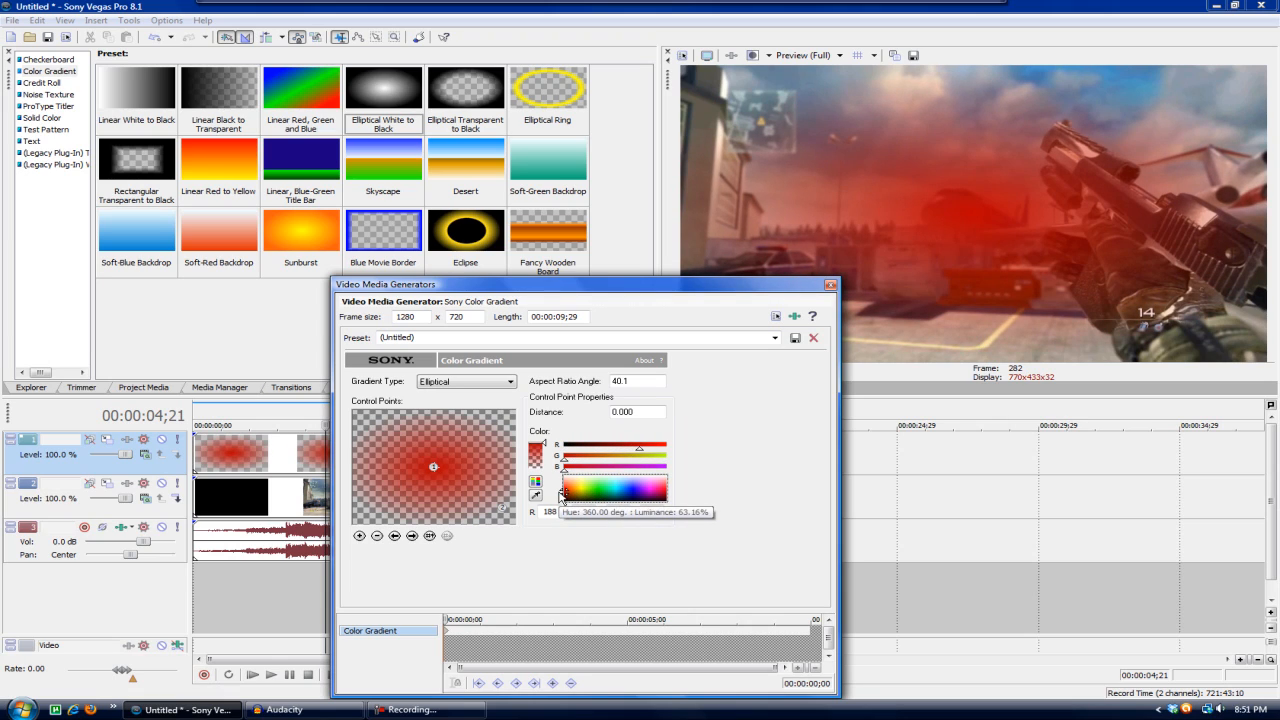
left_click(584, 486)
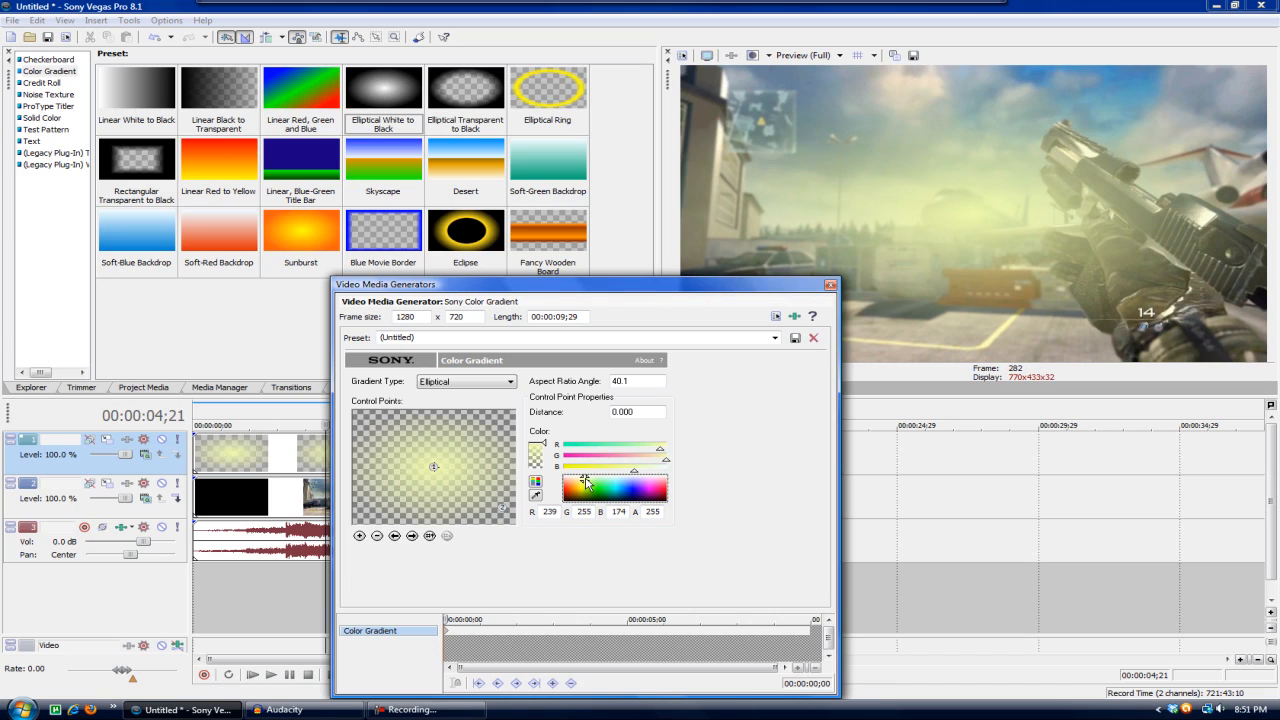
left_click(616, 486)
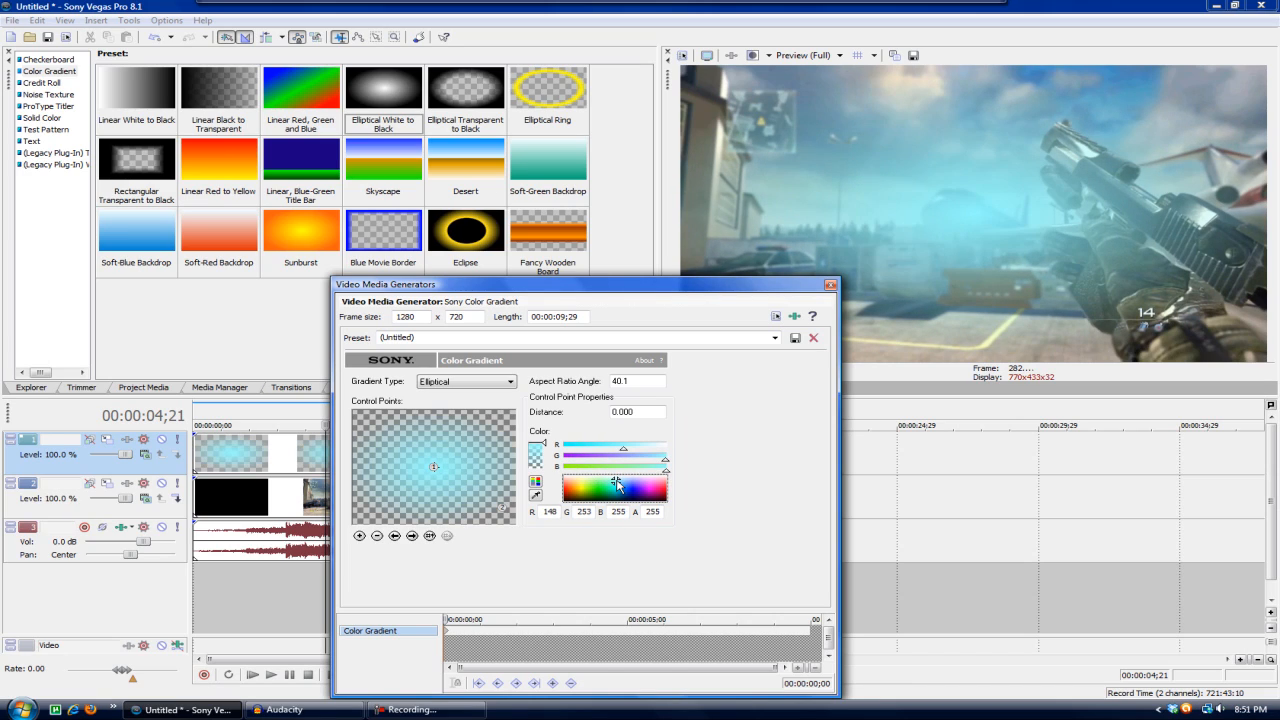
left_click(650, 484)
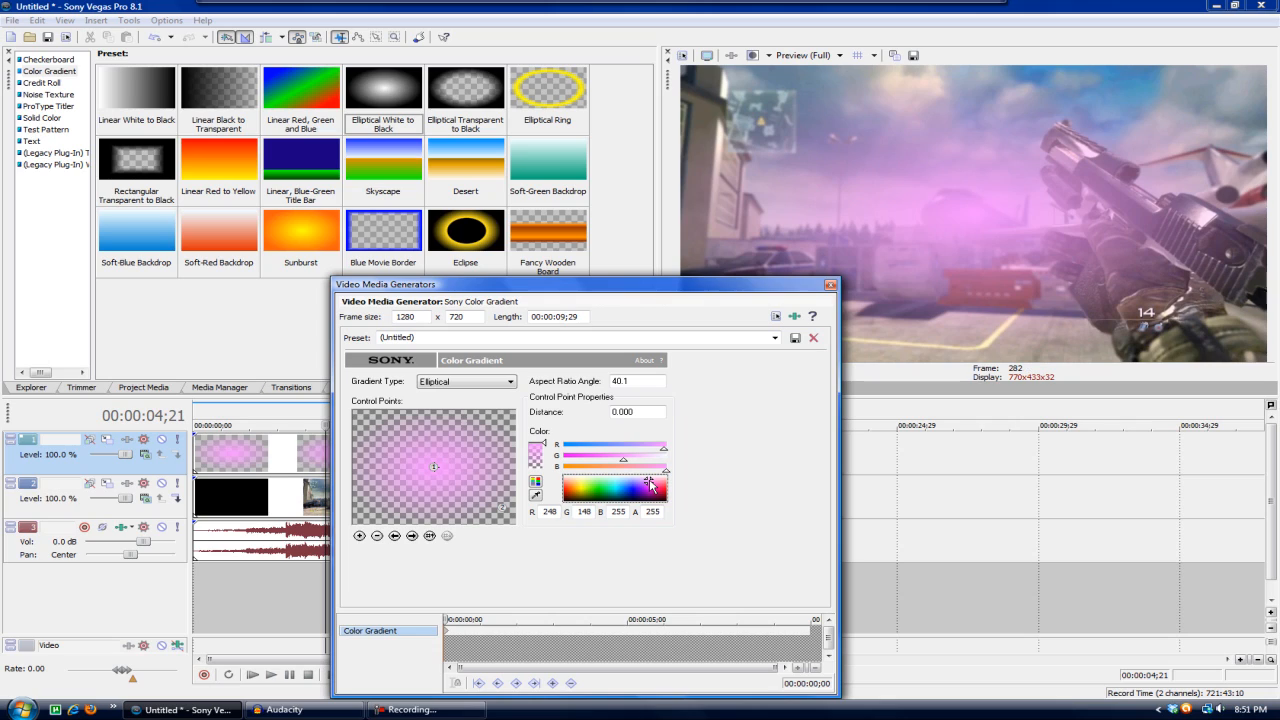
left_click(650, 486)
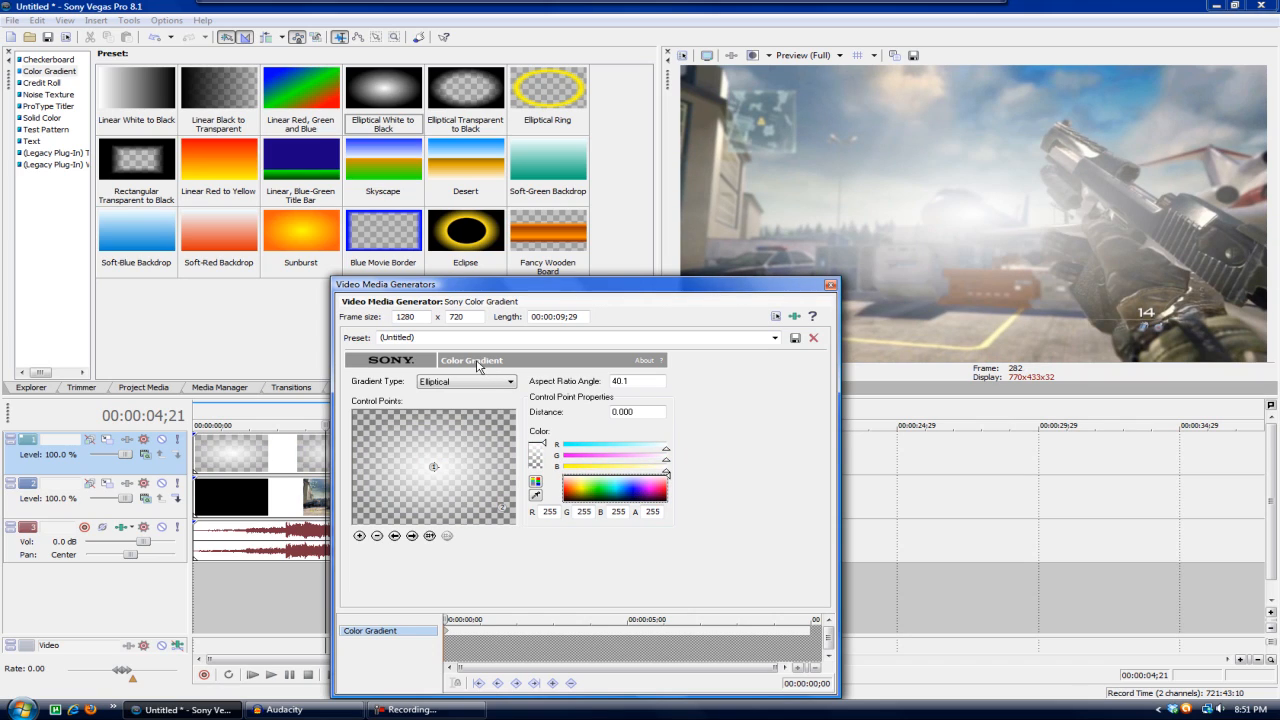
- Use Track Motion to drag the flare's frame so the glow sits toward the top-right corner
left_click(828, 284)
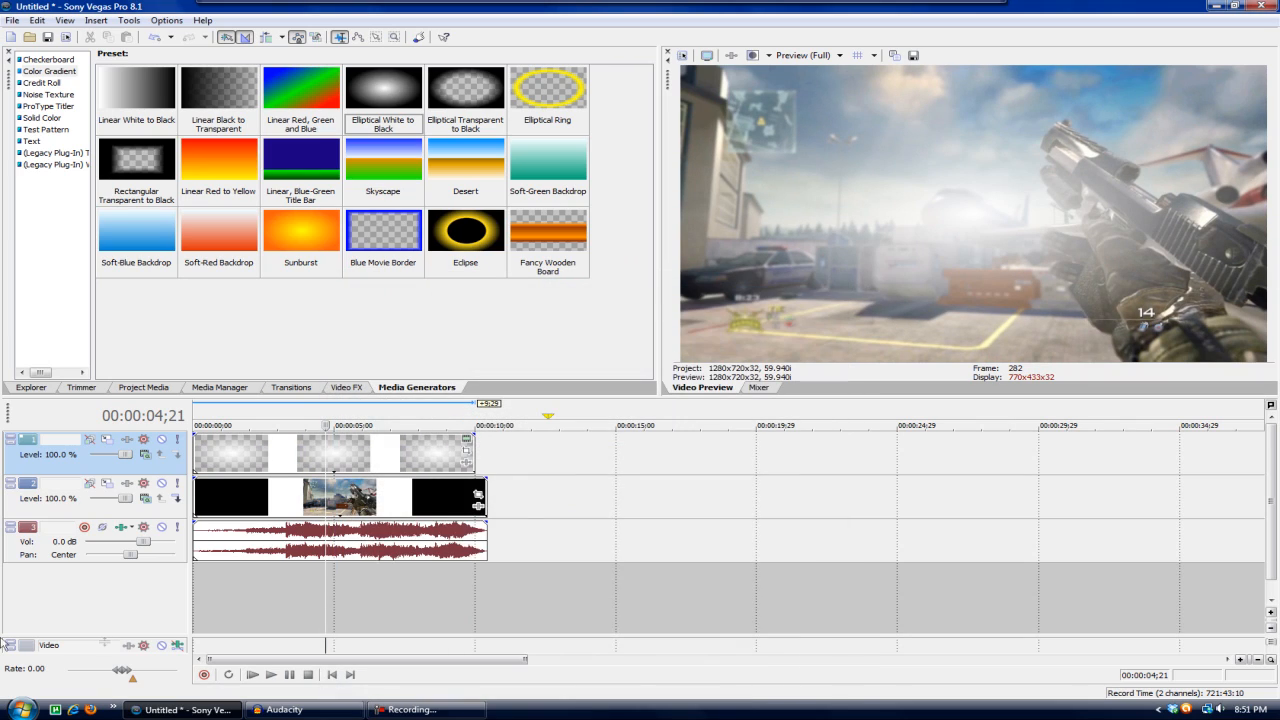
mouse_move(108, 440)
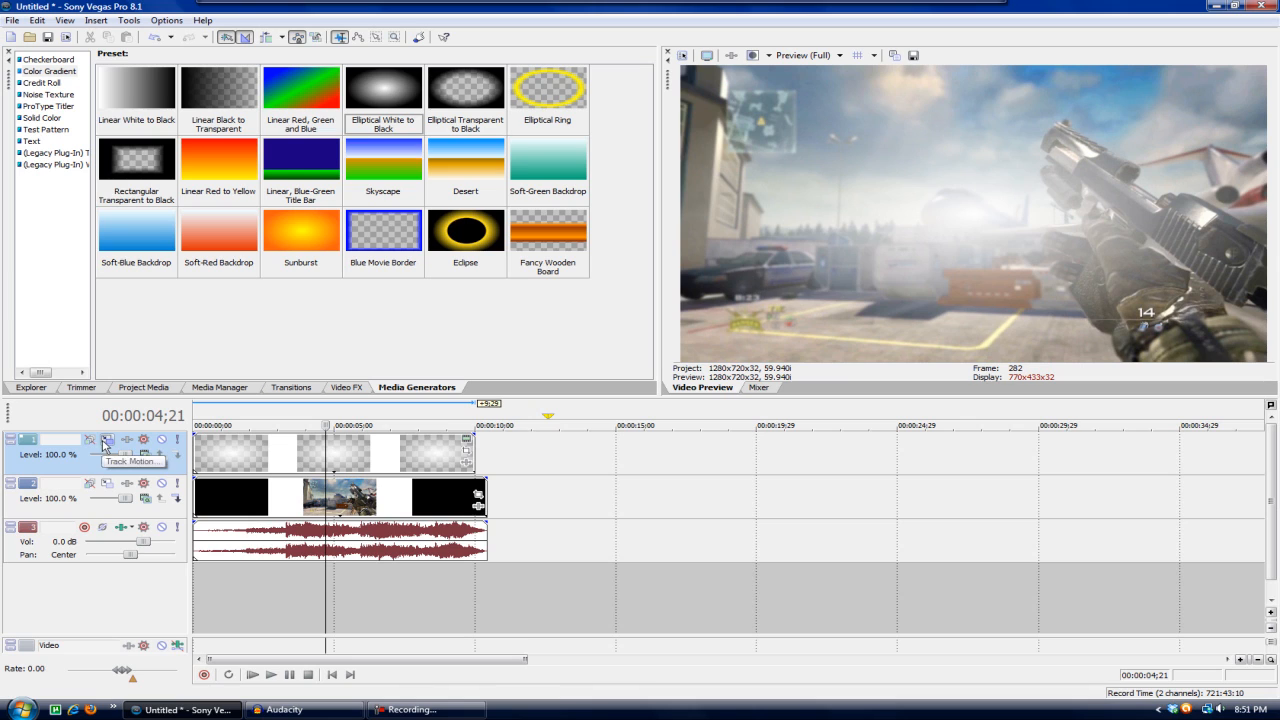
left_click(108, 440)
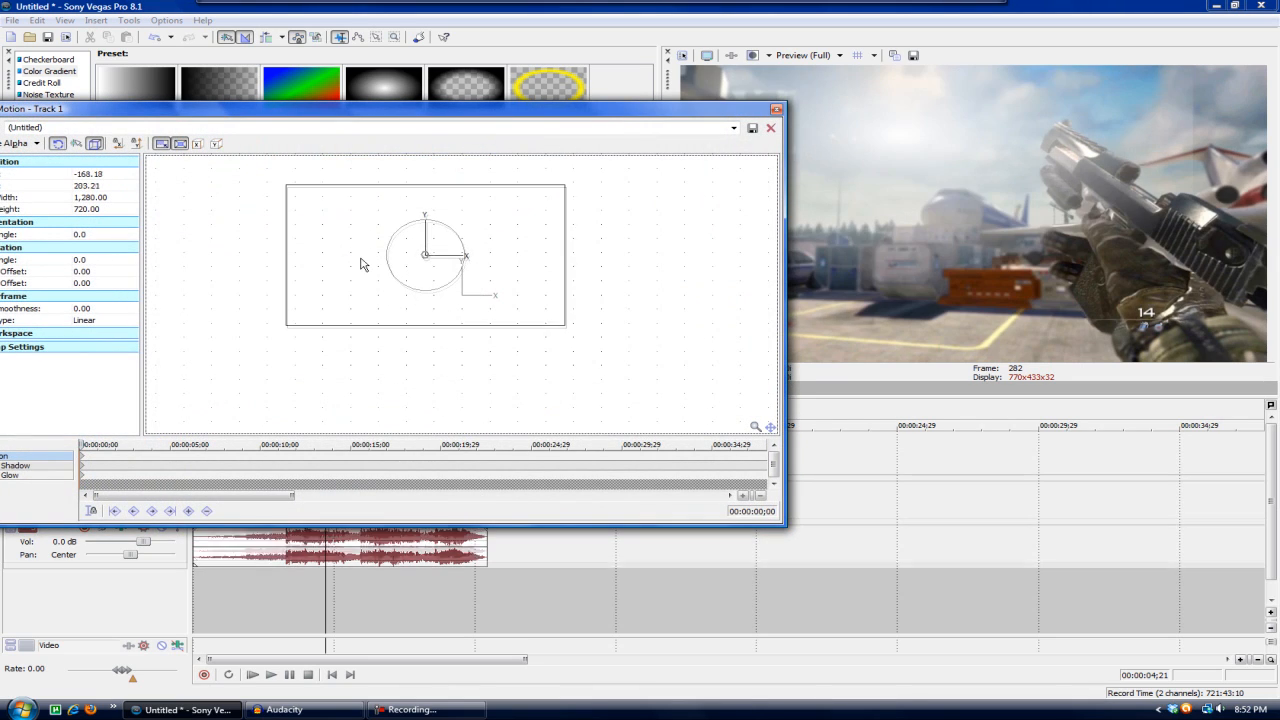
left_click_drag(424, 256, 330, 244)
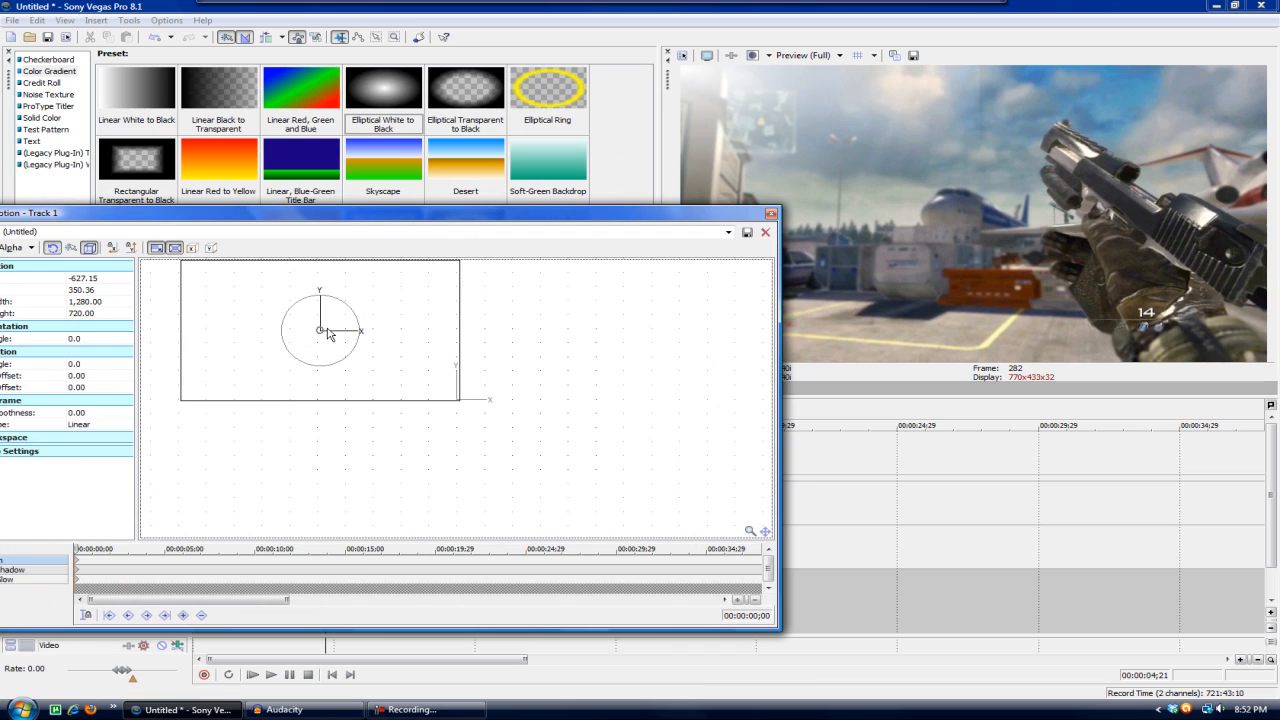
left_click_drag(320, 330, 330, 332)
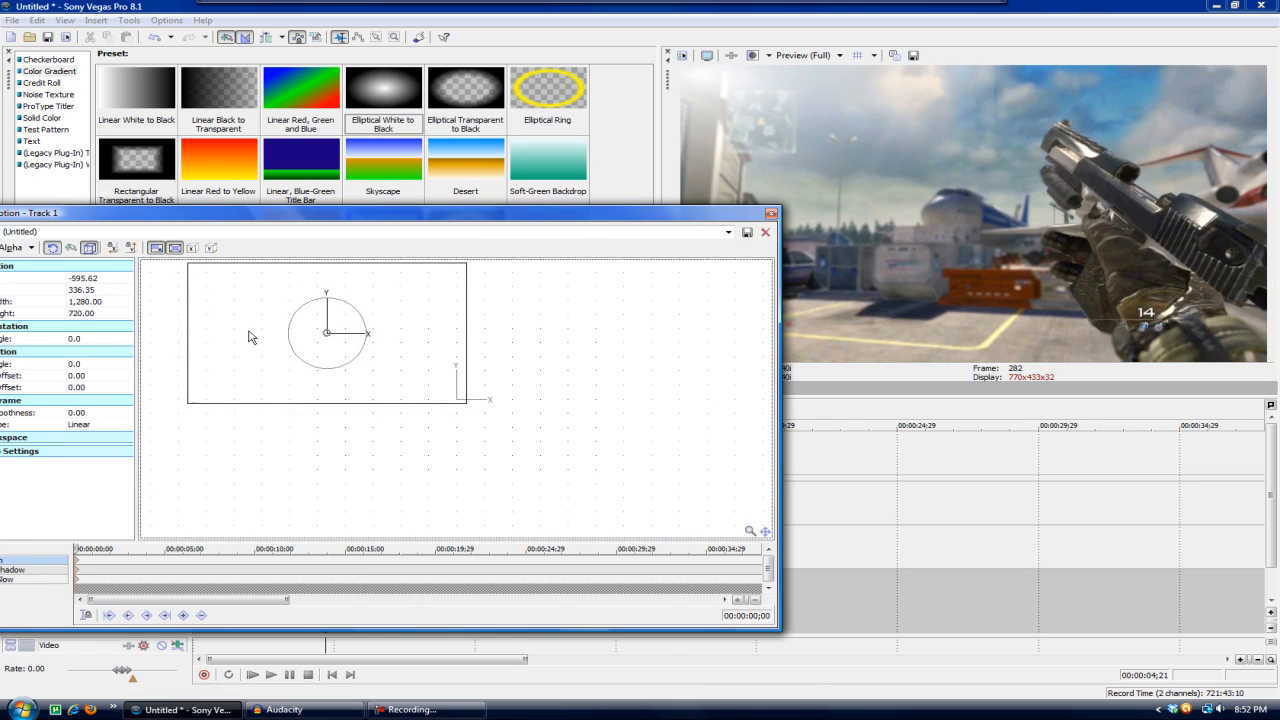
left_click(766, 232)
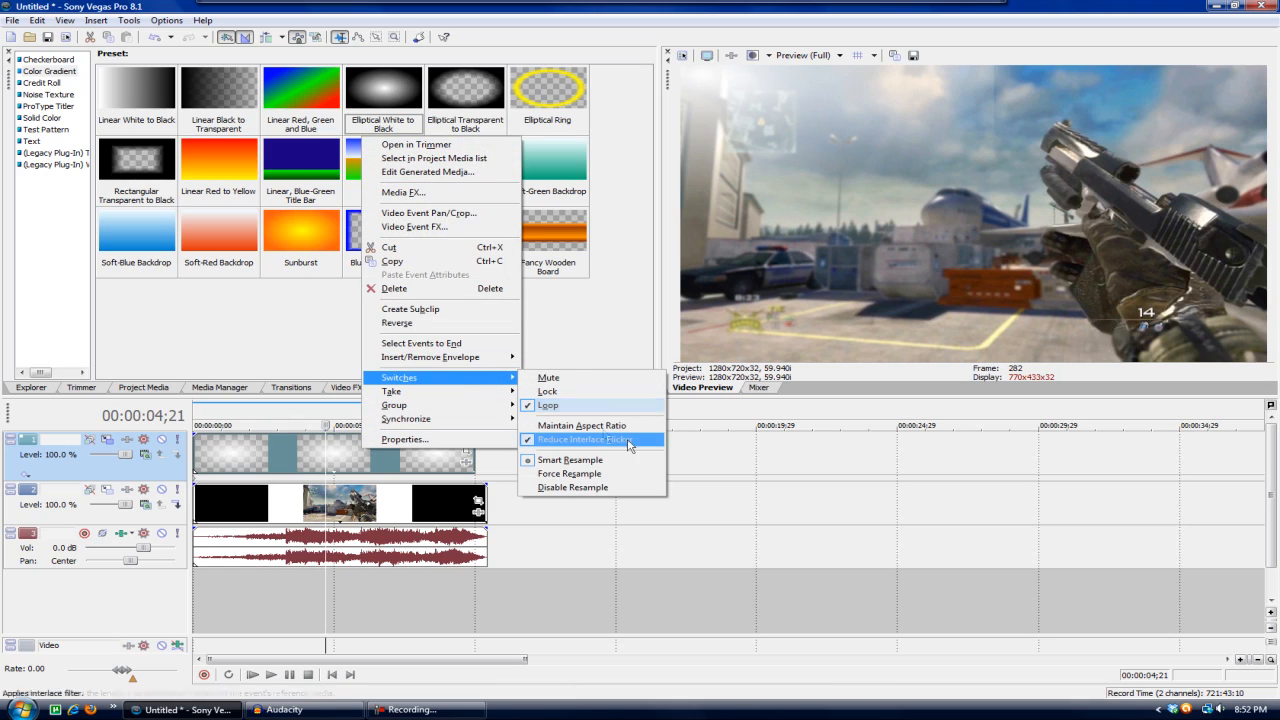
- Enable Reduce Interlace Flicker in the gradient event's Switches
left_click(584, 440)
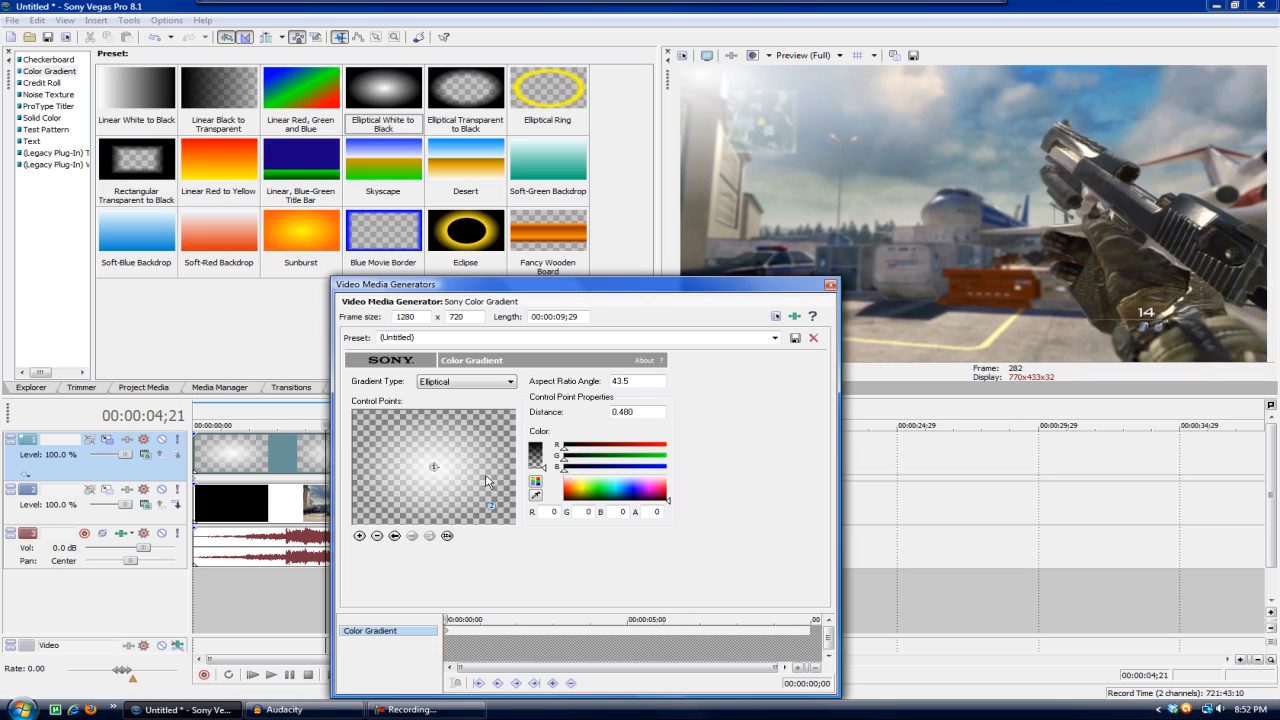
mouse_move(492, 508)
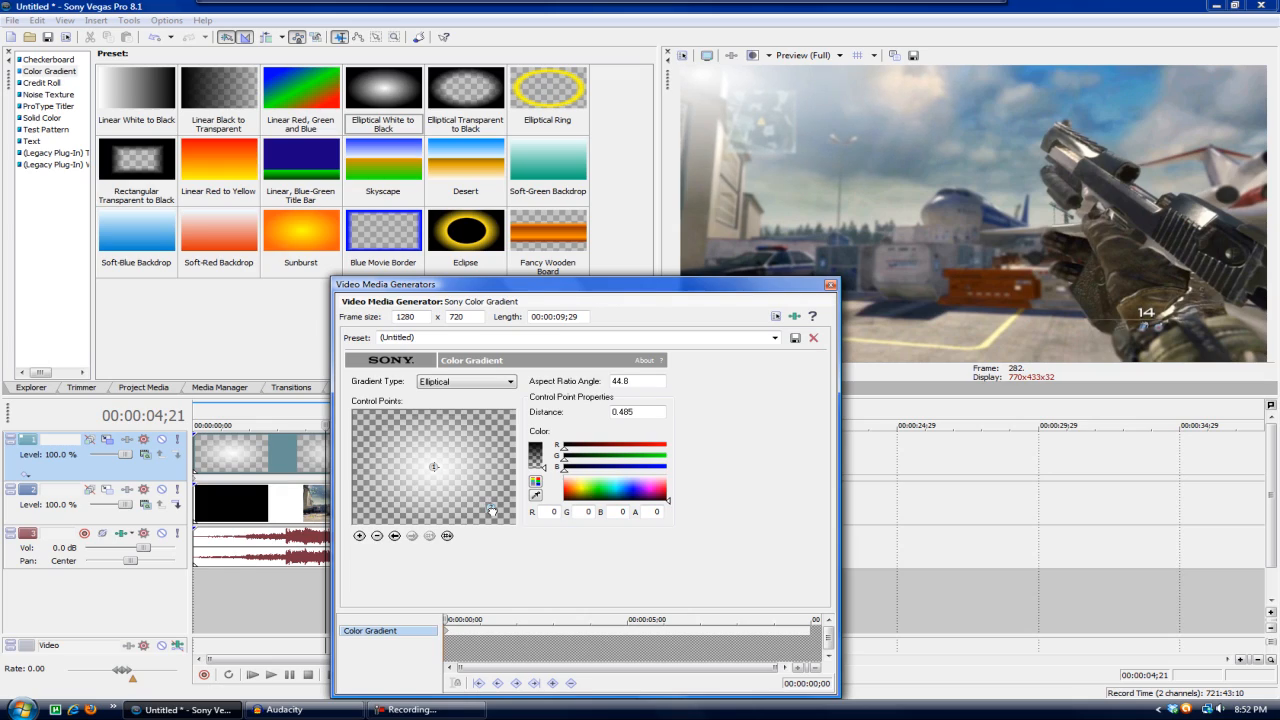
mouse_move(680, 384)
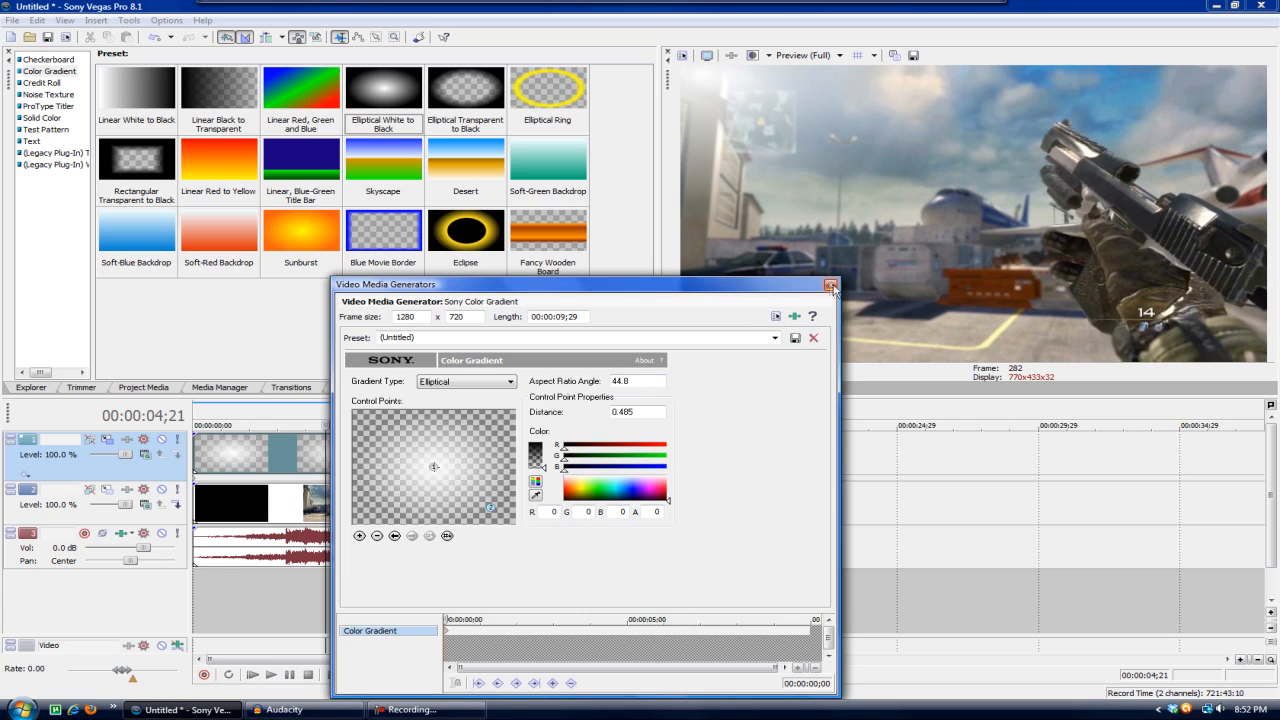
- Close the Video Media Generator after setting the black point to 0.485 distance, 44.8 angle
left_click(832, 288)
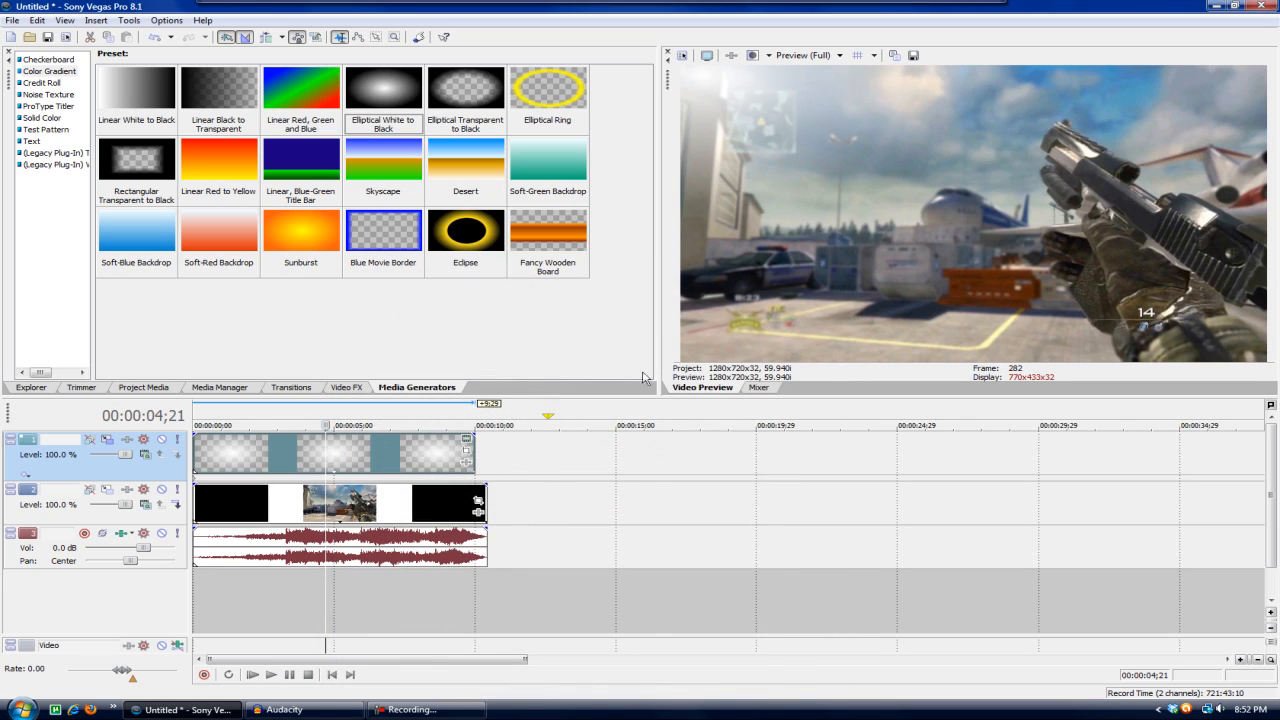
mouse_move(510, 218)
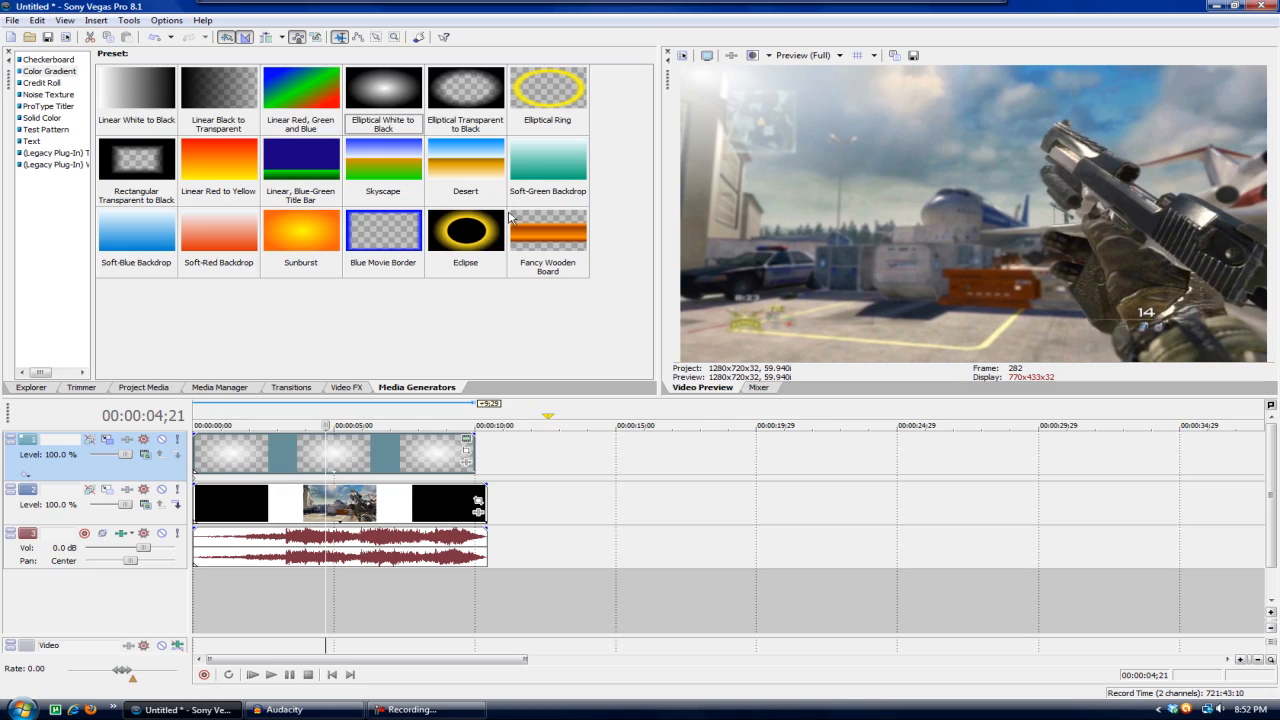